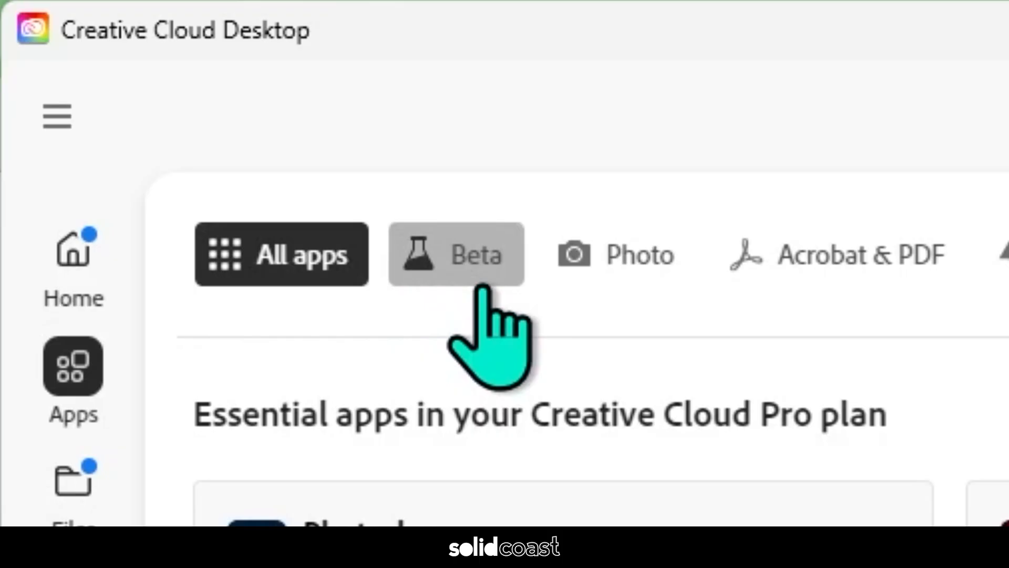
# Filter the apps list to Beta and install Premiere Pro (Beta).
pyautogui.click(455, 253)
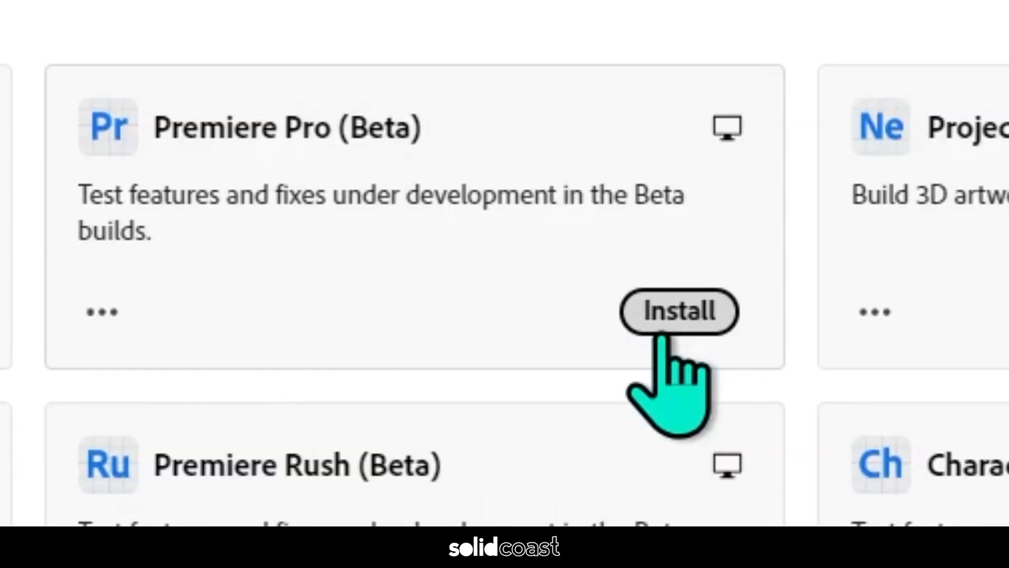
pyautogui.click(679, 311)
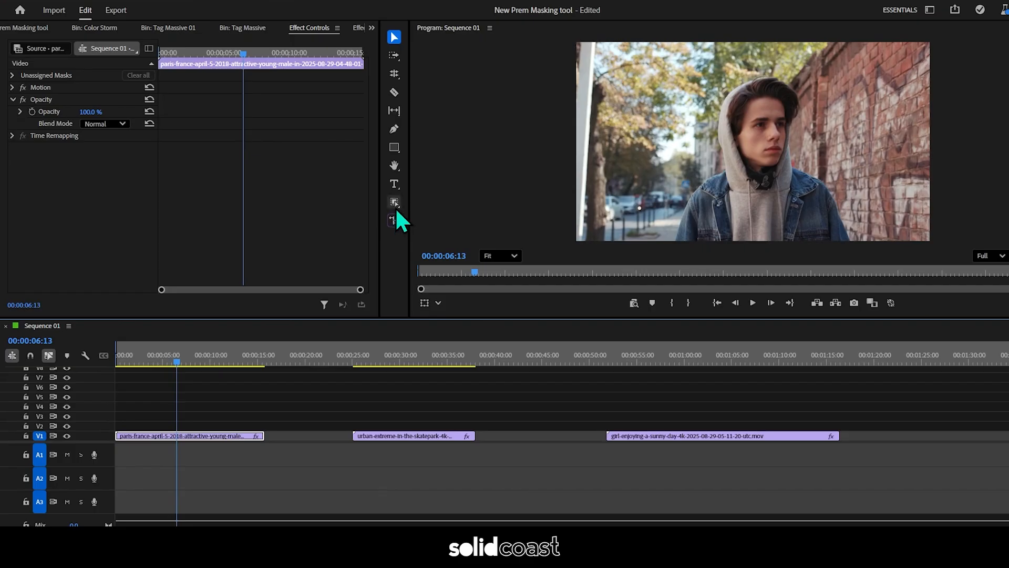
# Place the hooded boy clip in the sequence, keep existing settings, and scale it to Fit.
pyautogui.click(395, 202)
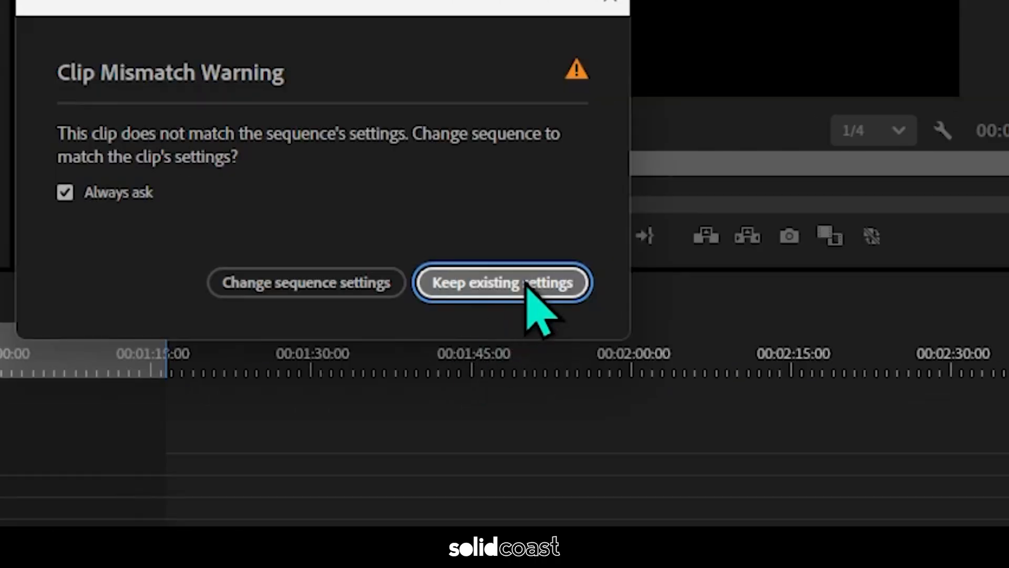
pyautogui.click(502, 282)
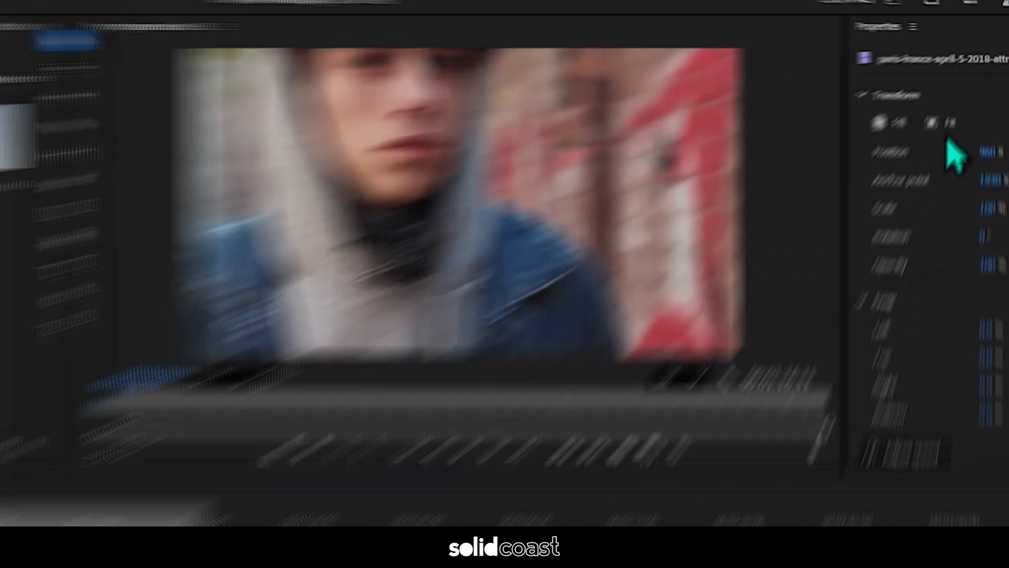
pyautogui.click(925, 149)
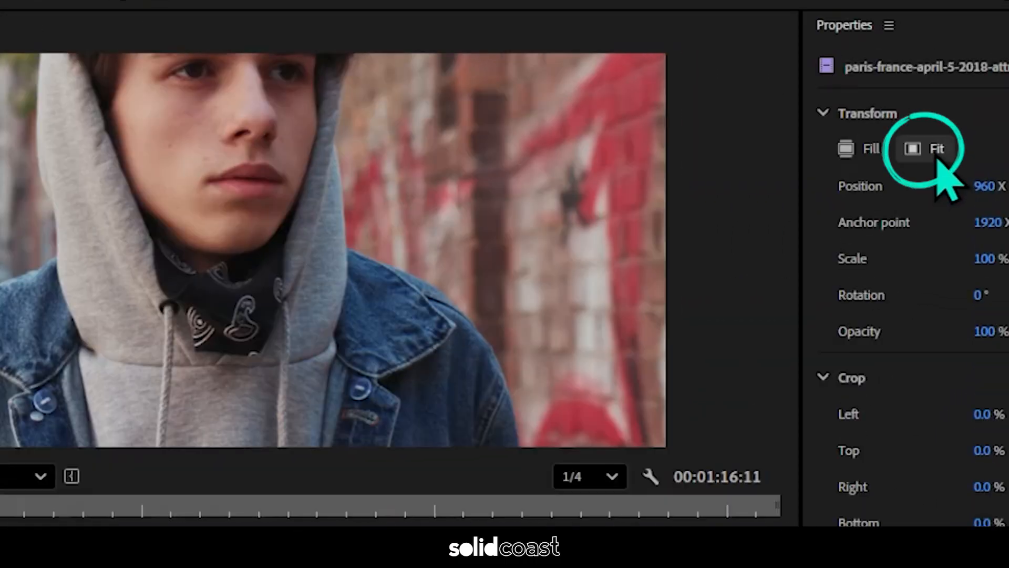
pyautogui.click(927, 148)
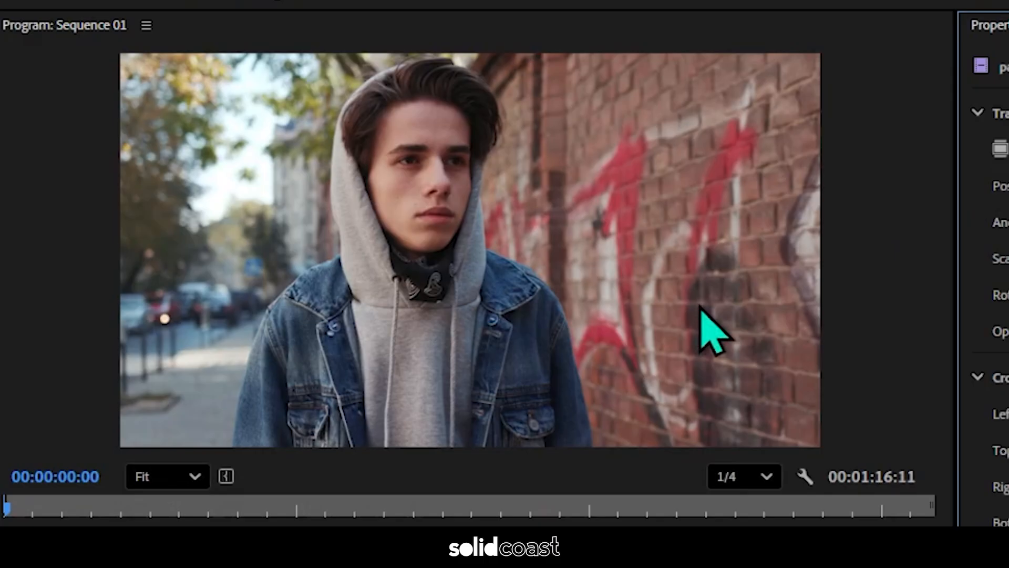
pyautogui.moveTo(451, 90)
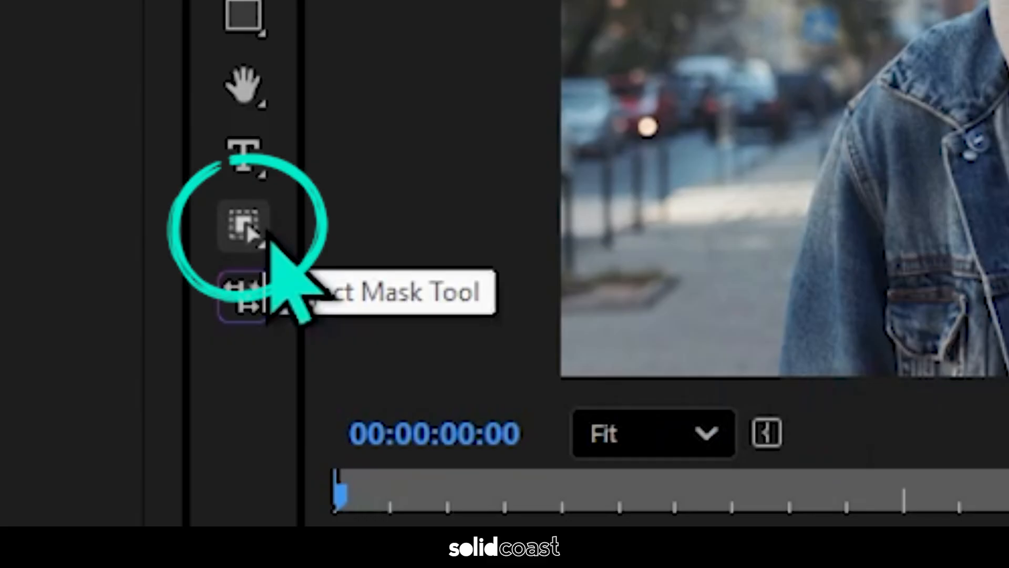
# Mask the boy with the Object Mask Tool and show his clip's Effect Controls.
pyautogui.click(245, 228)
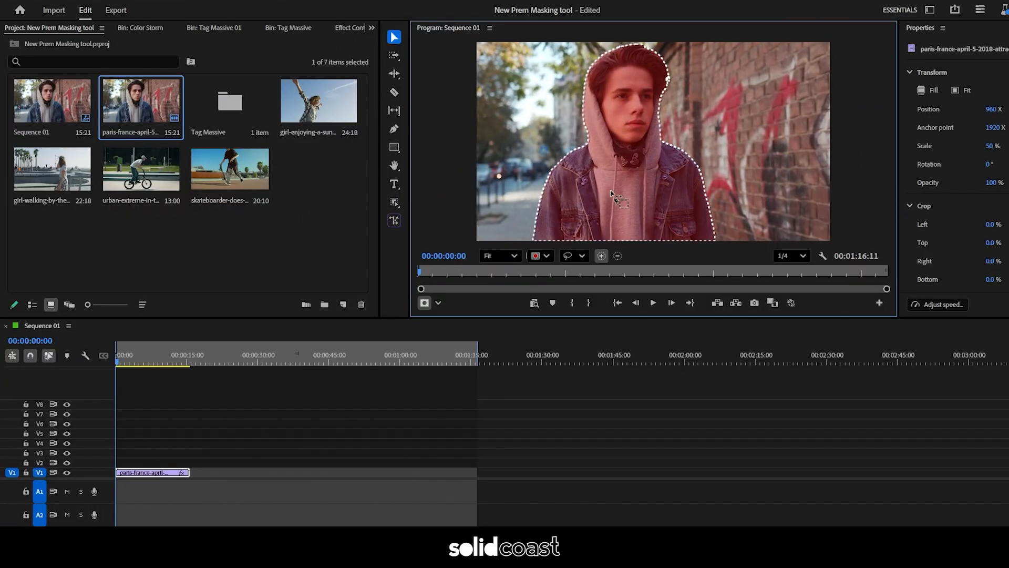
pyautogui.moveTo(357, 42)
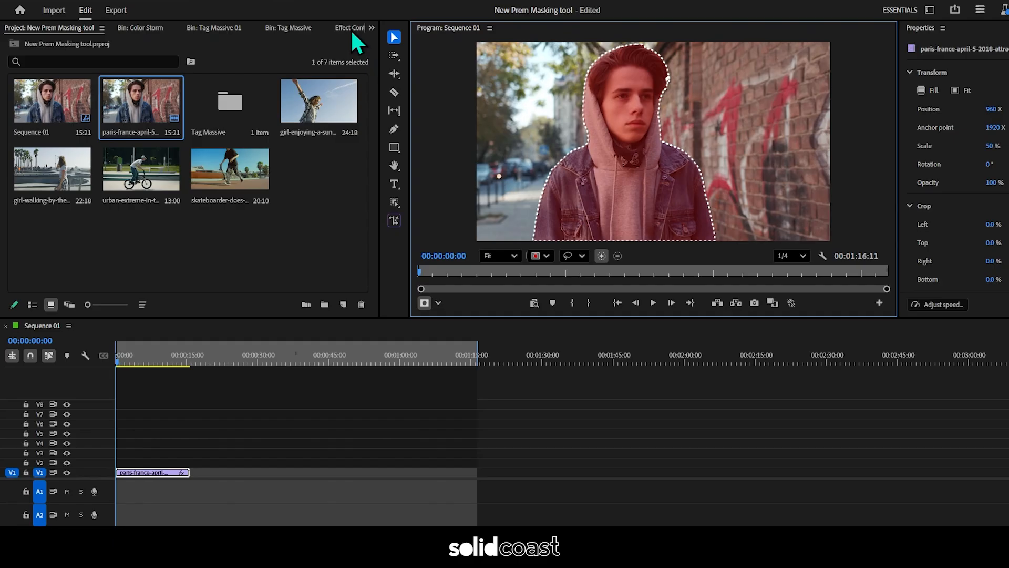
pyautogui.click(351, 28)
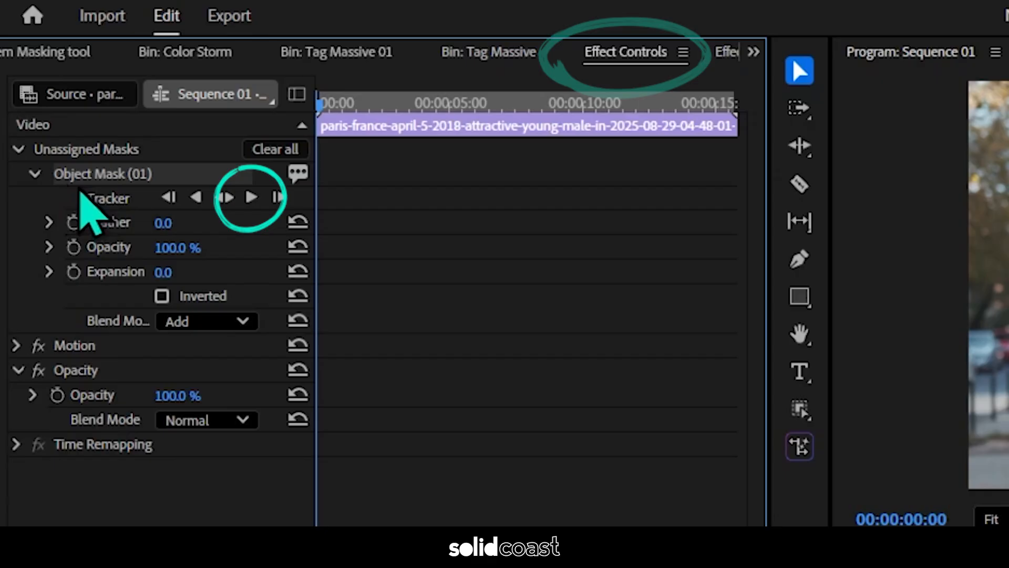
# Track Object Mask (01) forward through the whole boy clip.
pyautogui.click(251, 197)
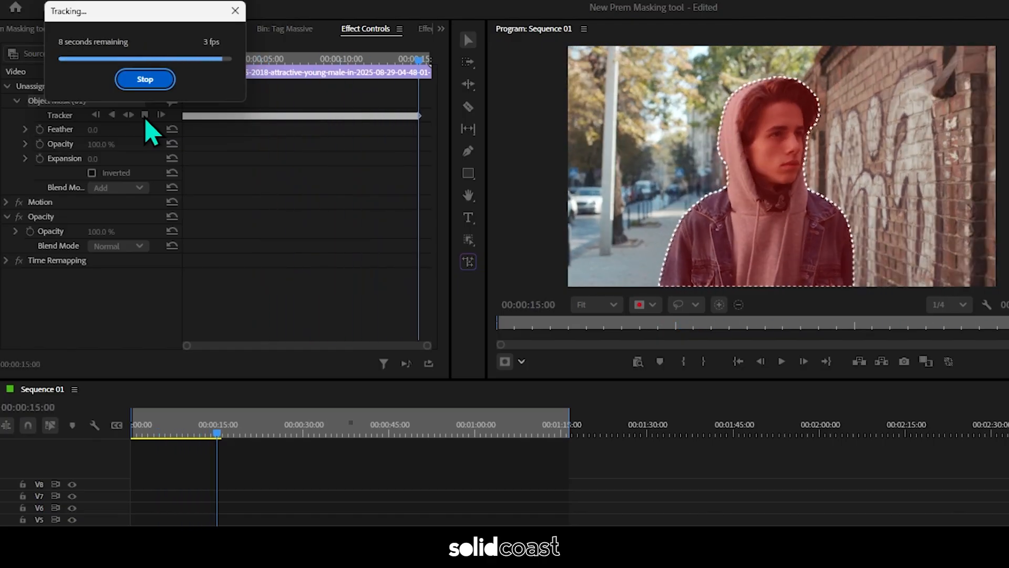
pyautogui.click(144, 79)
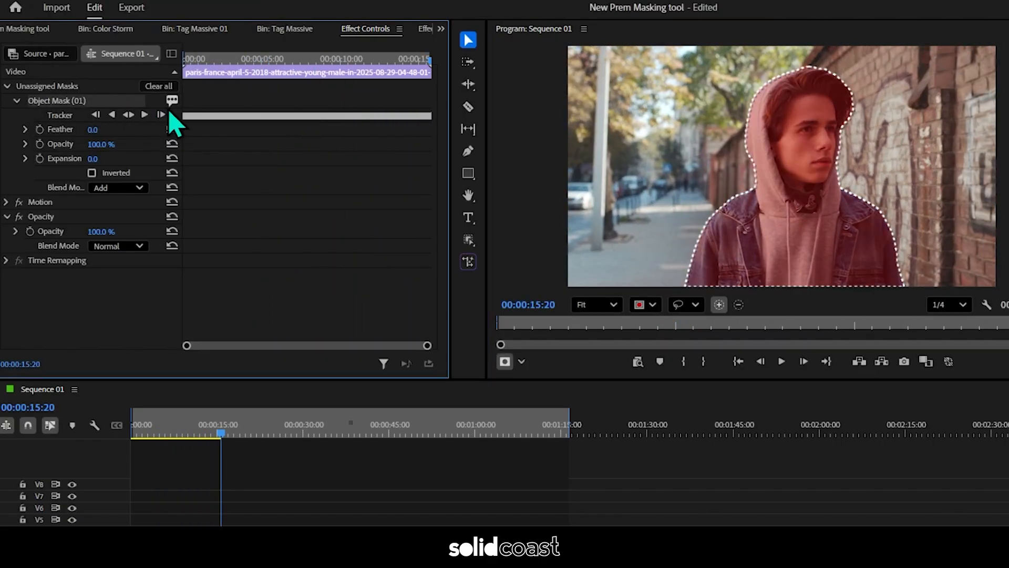
pyautogui.moveTo(315, 116)
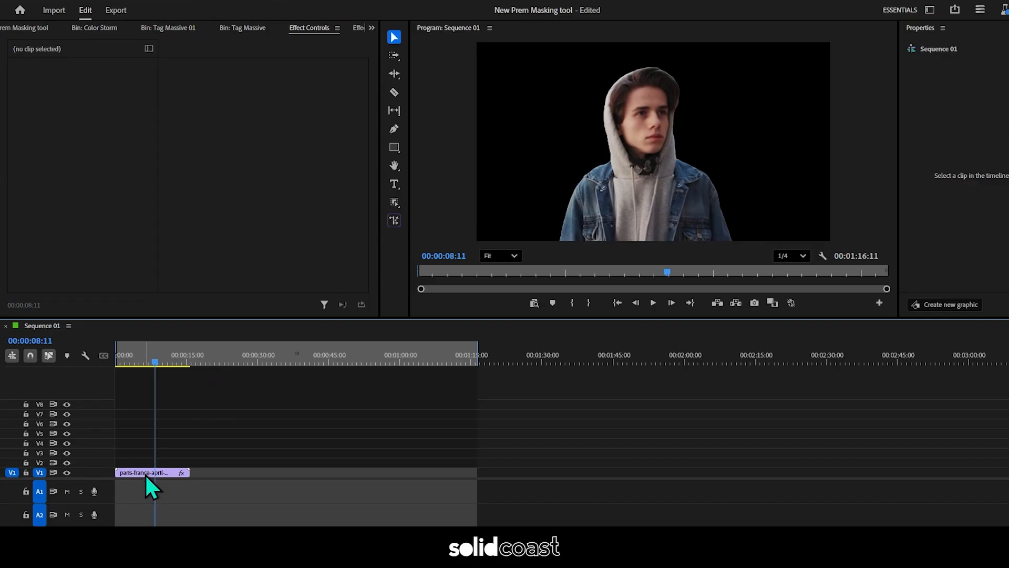
# Select the masked boy clip to stack a copy above the INSANE title on V2.
pyautogui.click(150, 472)
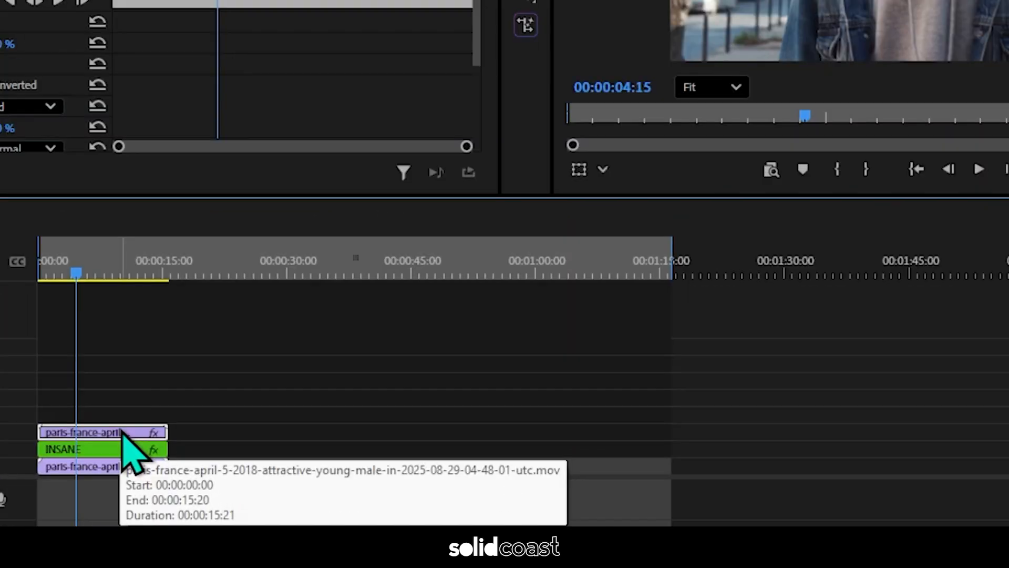
# Rename the V3 clip Shadow and give it a Drop Shadow with Softness 100 and Opacity about 85%.
pyautogui.rightClick(103, 432)
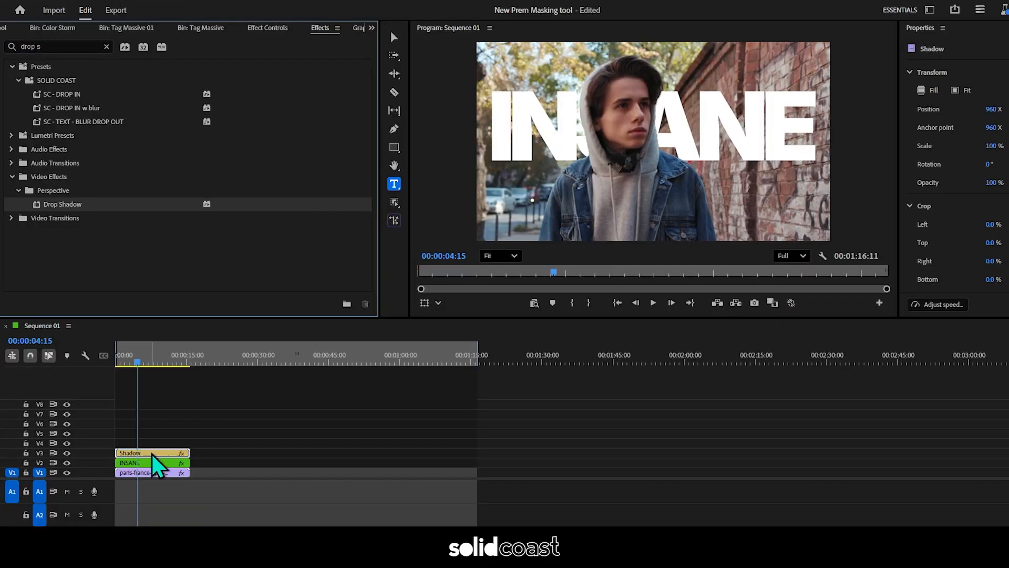
pyautogui.click(267, 27)
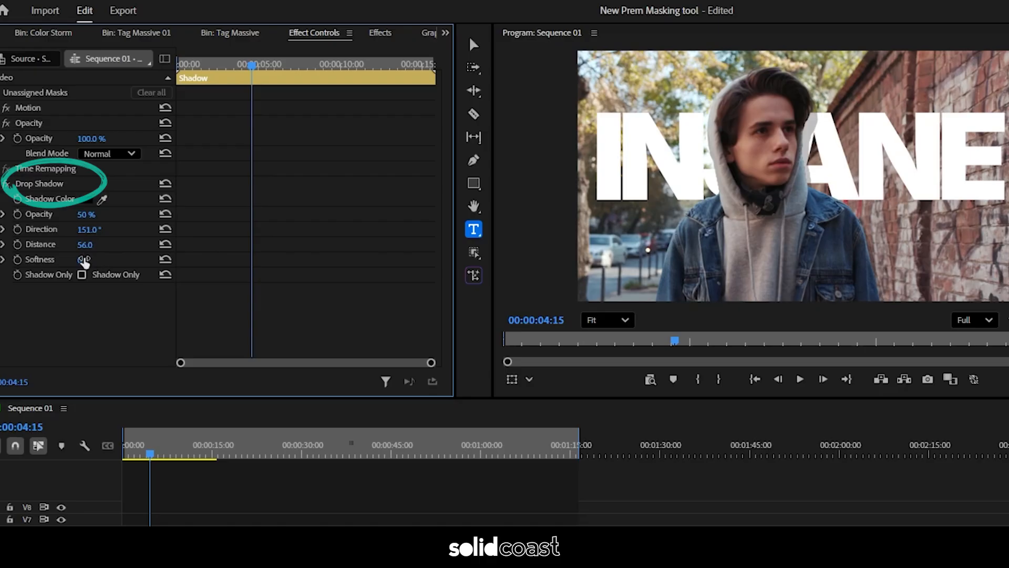
pyautogui.doubleClick(95, 259)
pyautogui.write('100')
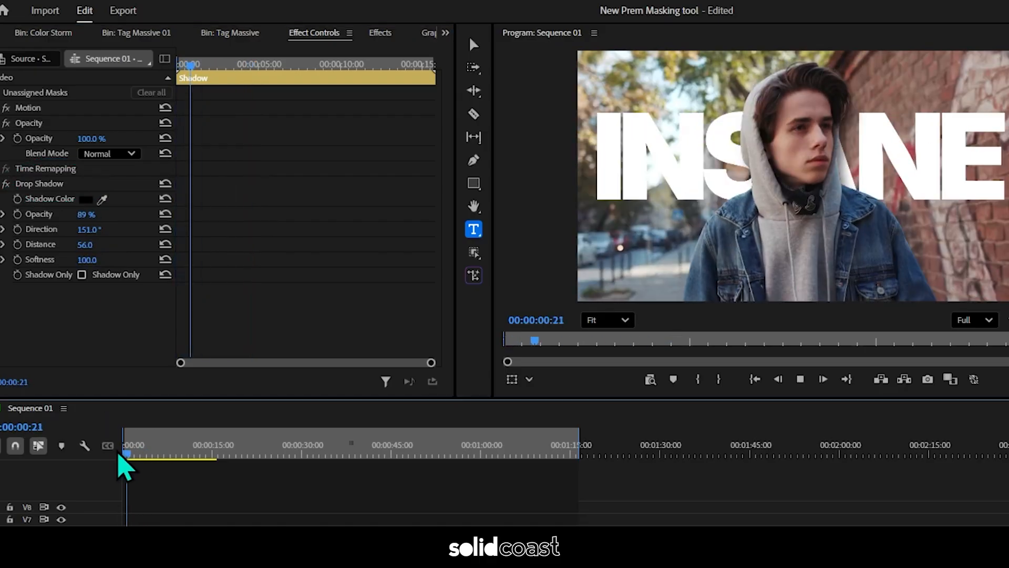
pyautogui.click(446, 33)
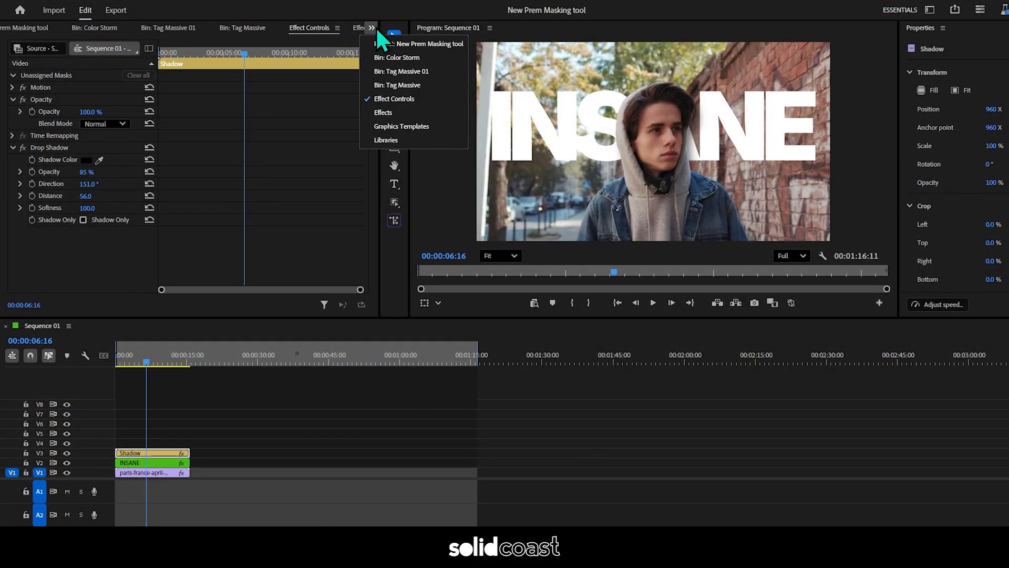
# Bring the skateboarder clip into the sequence after the boy and scale it to fit the frame.
pyautogui.click(429, 43)
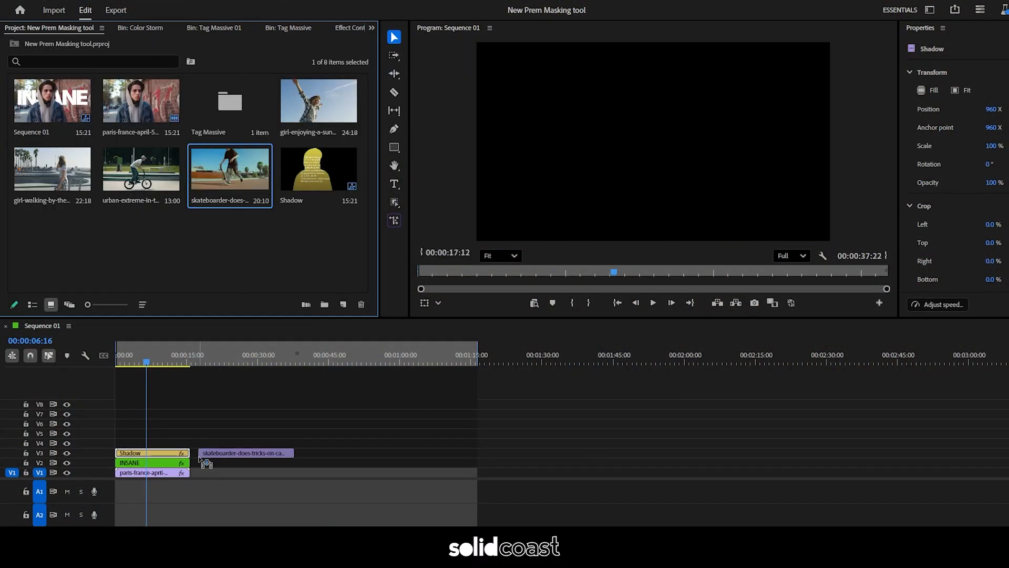
pyautogui.click(231, 363)
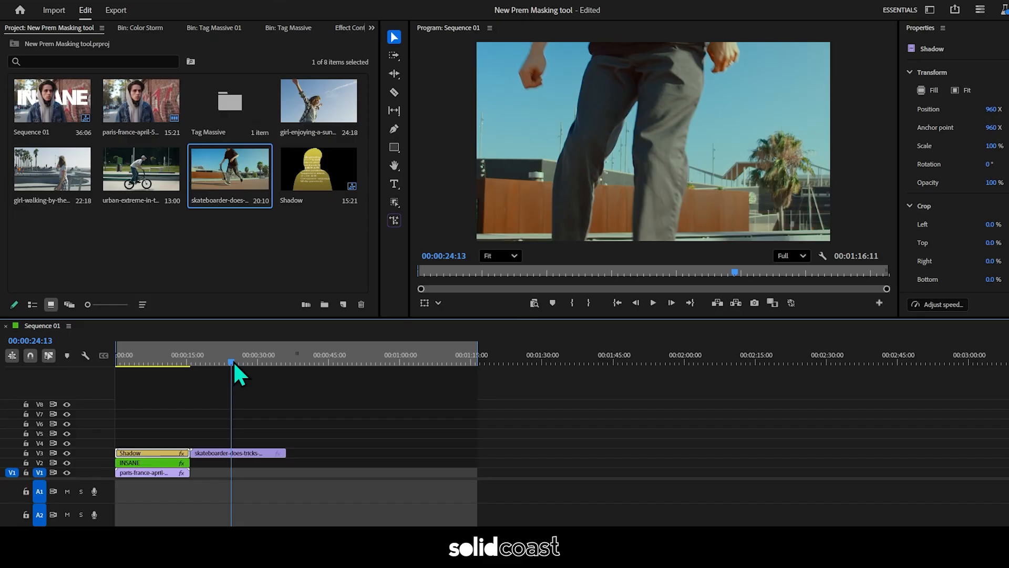
pyautogui.click(239, 452)
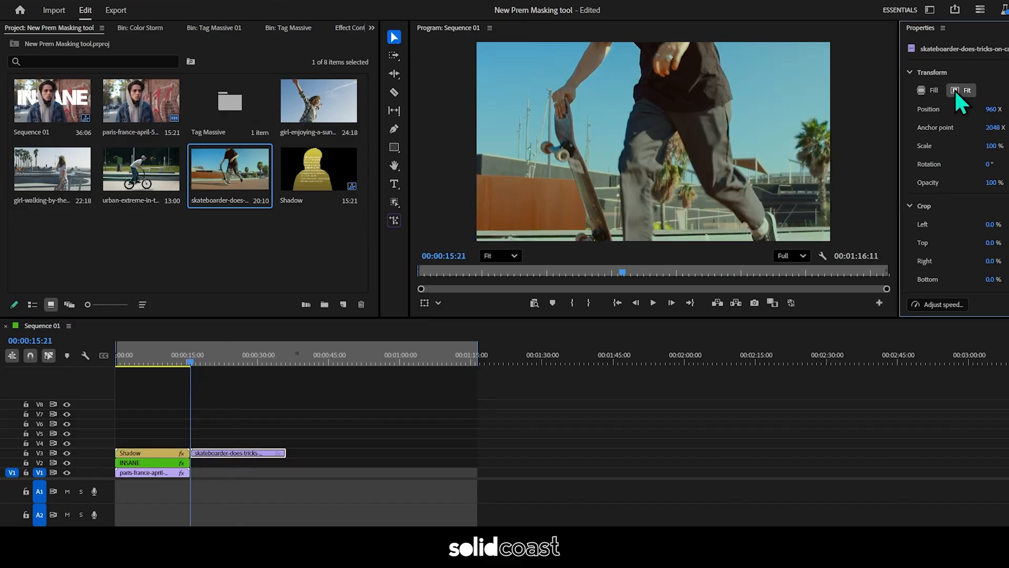
pyautogui.click(965, 91)
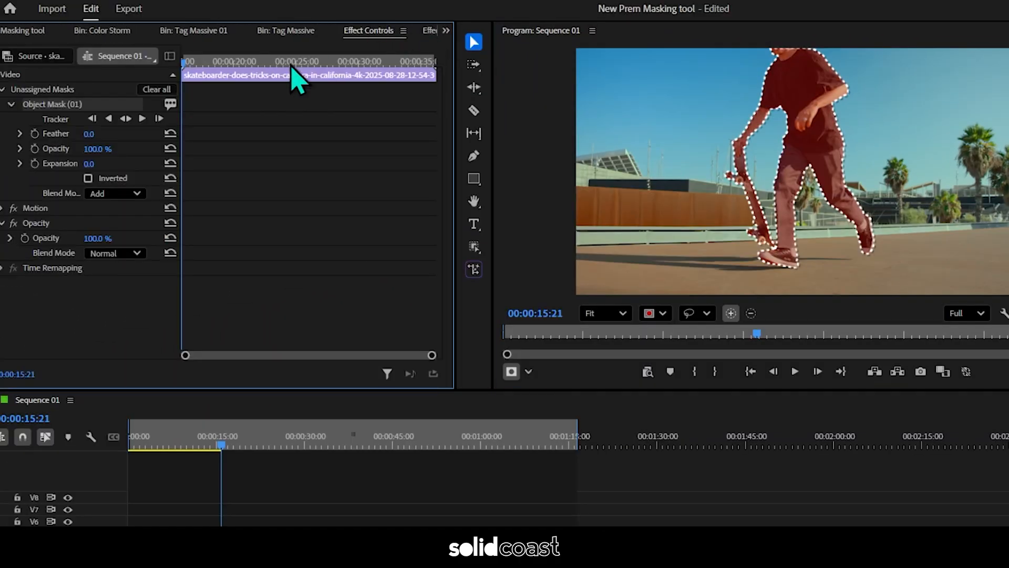
# Track the skateboarder's object mask forward to the end of his clip.
pyautogui.click(141, 118)
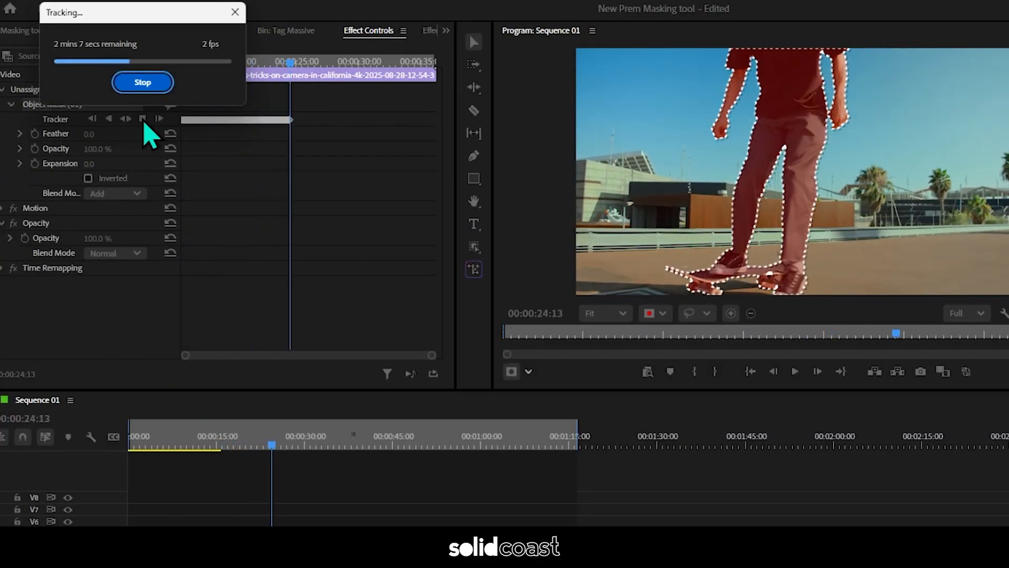
pyautogui.click(142, 82)
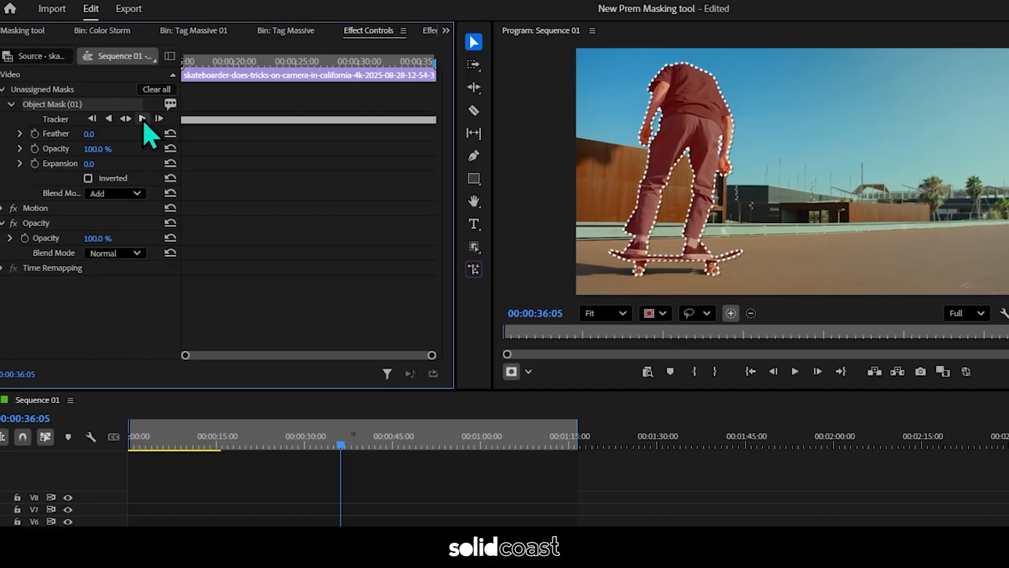
pyautogui.click(144, 119)
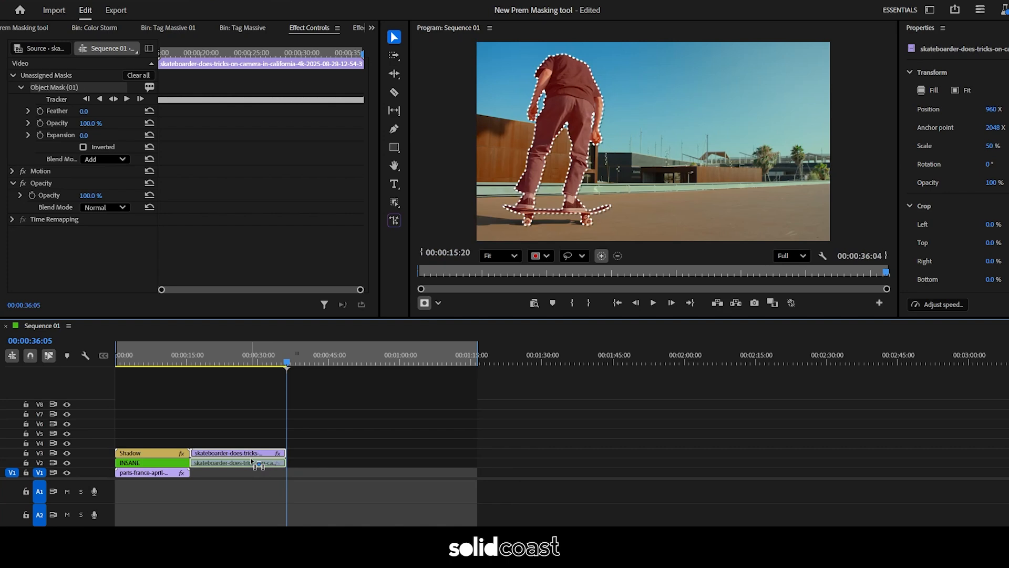
# Duplicate the skateboarder clip upward and move its object mask into Opacity so only he shows.
pyautogui.rightClick(118, 100)
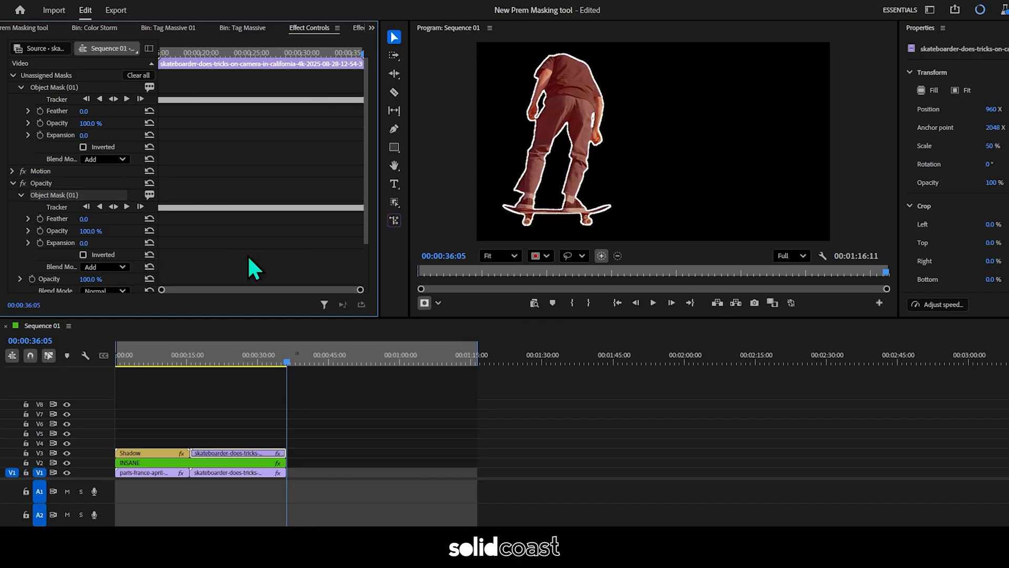
pyautogui.click(127, 99)
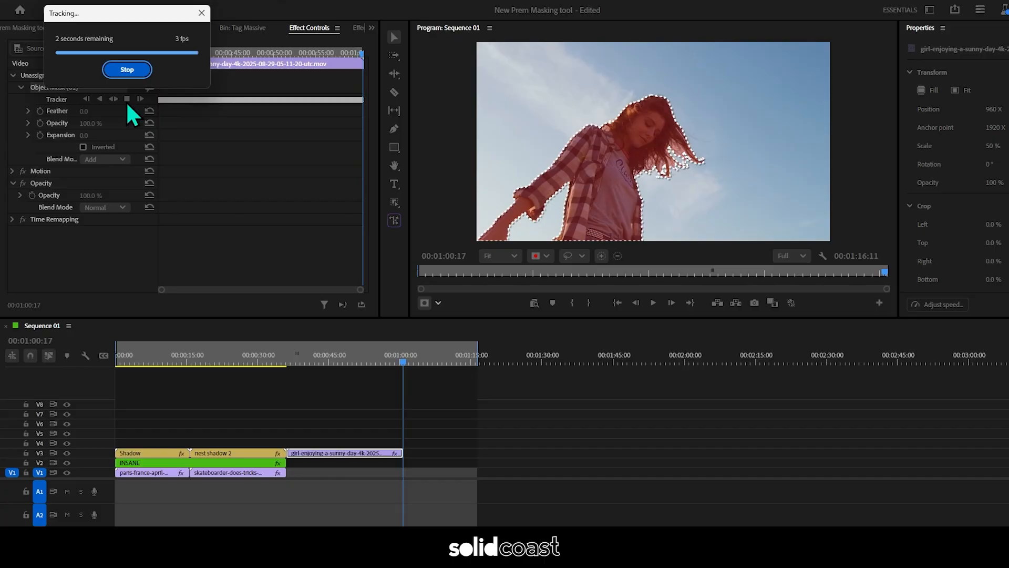
# Track the girl's object mask forward through her clip.
pyautogui.click(126, 69)
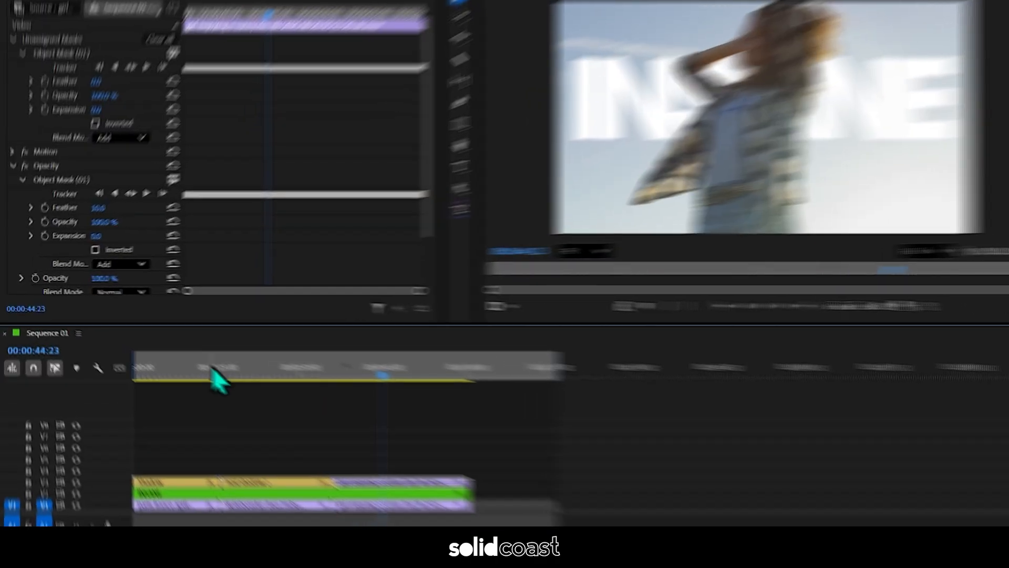
# Set the girl's Opacity mask blend mode to subtract and scrub to check INSANE sits behind her.
pyautogui.click(140, 260)
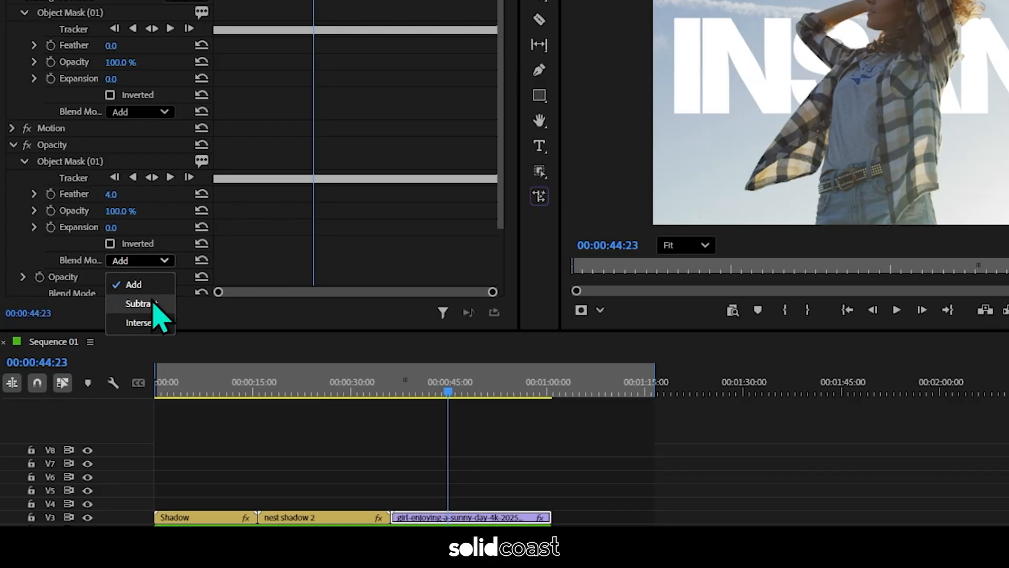
pyautogui.click(139, 302)
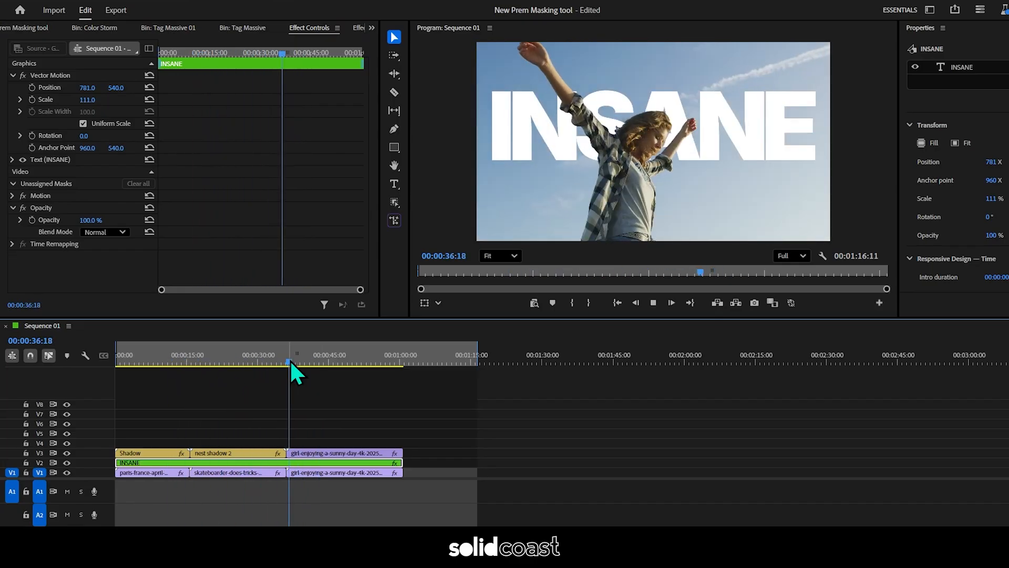
pyautogui.click(333, 354)
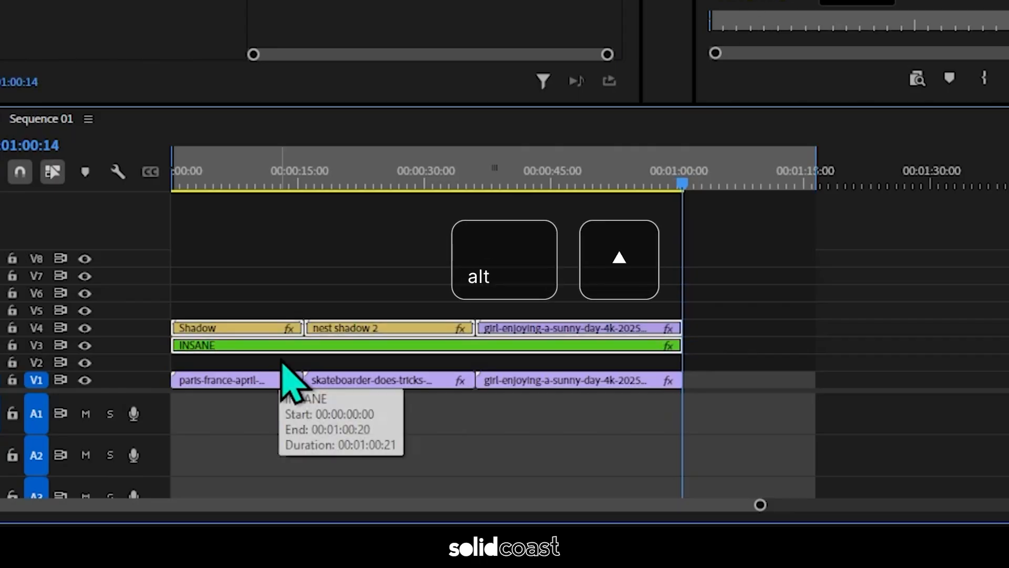
# Shift the INSANE text clip up one track with Alt, freeing the track beneath it.
pyautogui.press('alt')
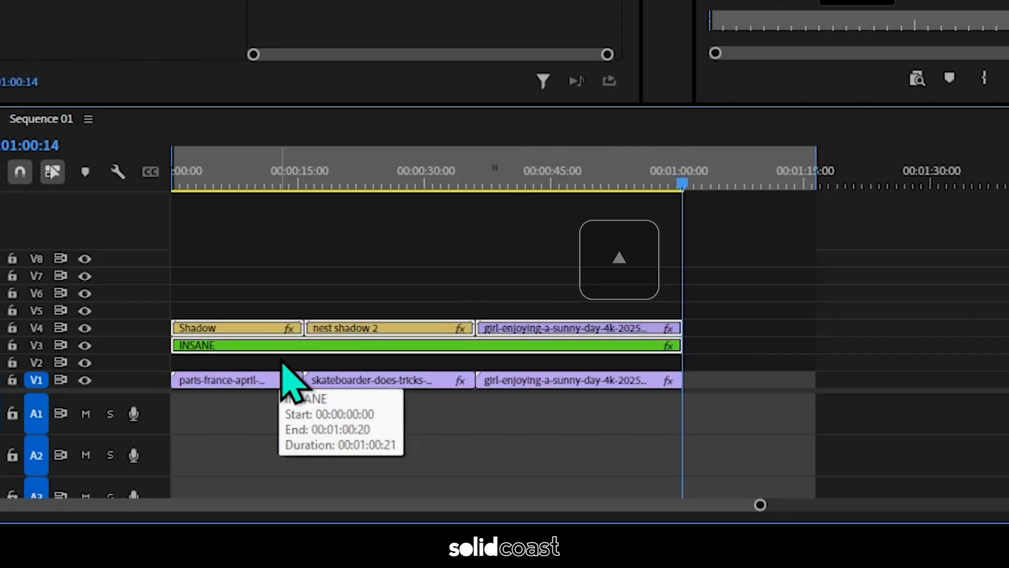
pyautogui.moveTo(555, 194)
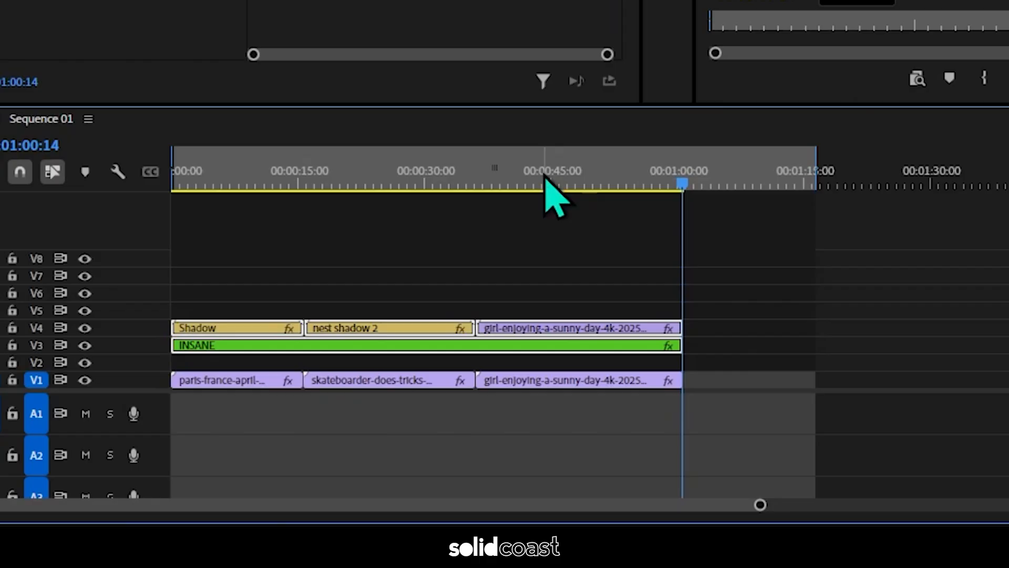
pyautogui.click(374, 25)
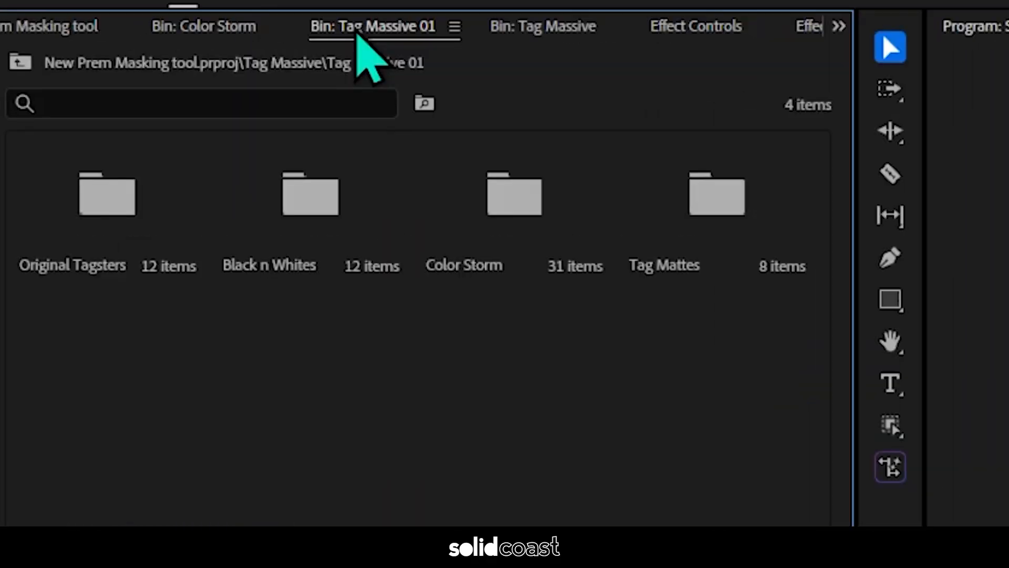
# Place Color Storm's Long blast.mp4 graffiti onto V2 beneath INSANE as a colourful background.
pyautogui.doubleClick(513, 193)
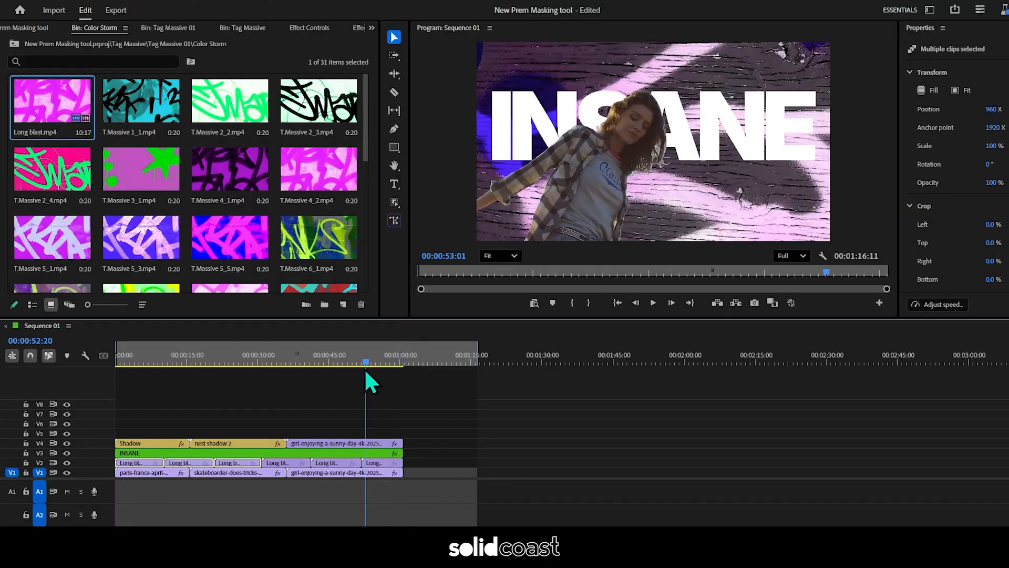
pyautogui.click(651, 303)
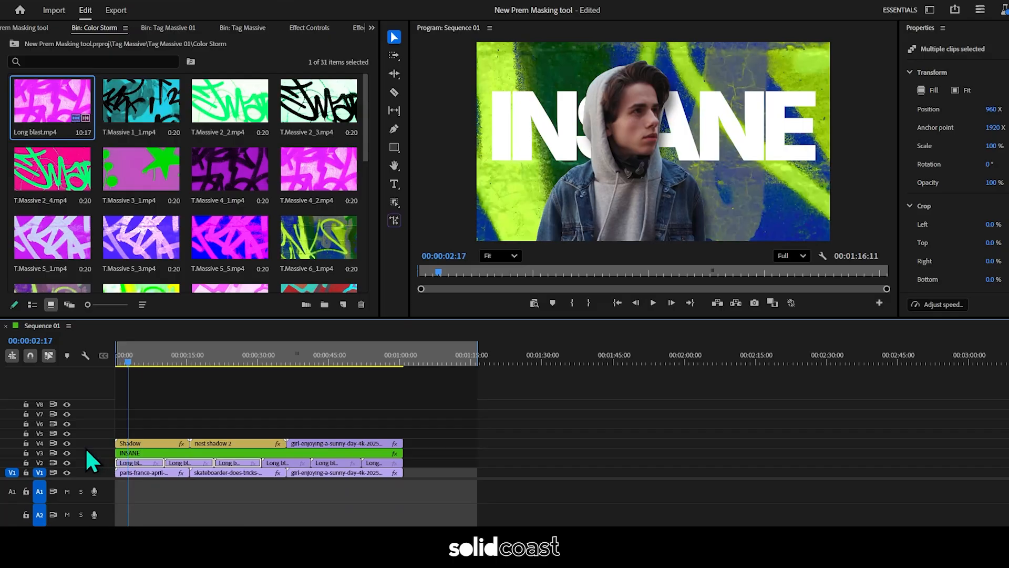
pyautogui.click(132, 452)
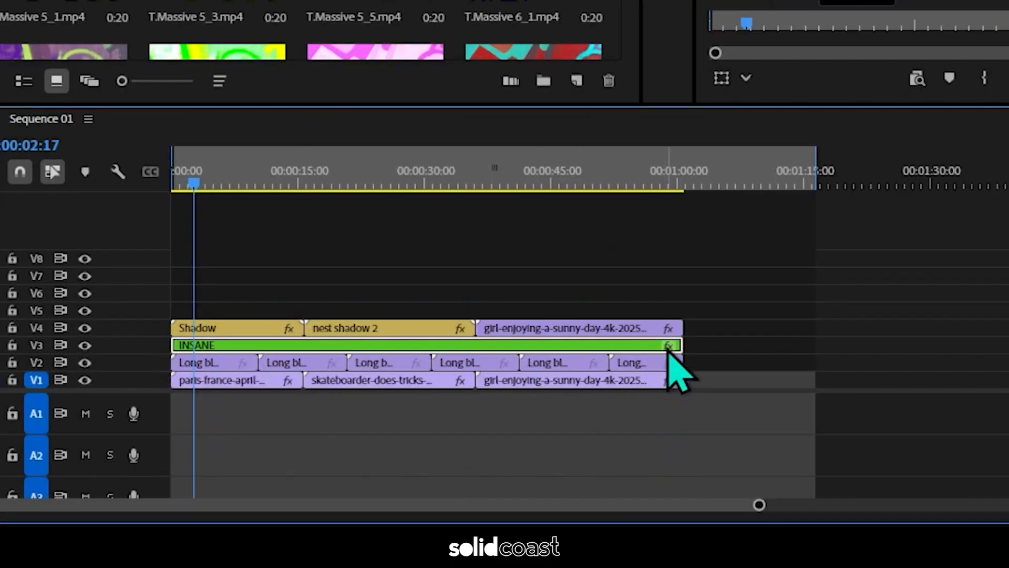
# Change the INSANE title's opacity blend mode toward Exclusion over the graffiti.
pyautogui.click(153, 49)
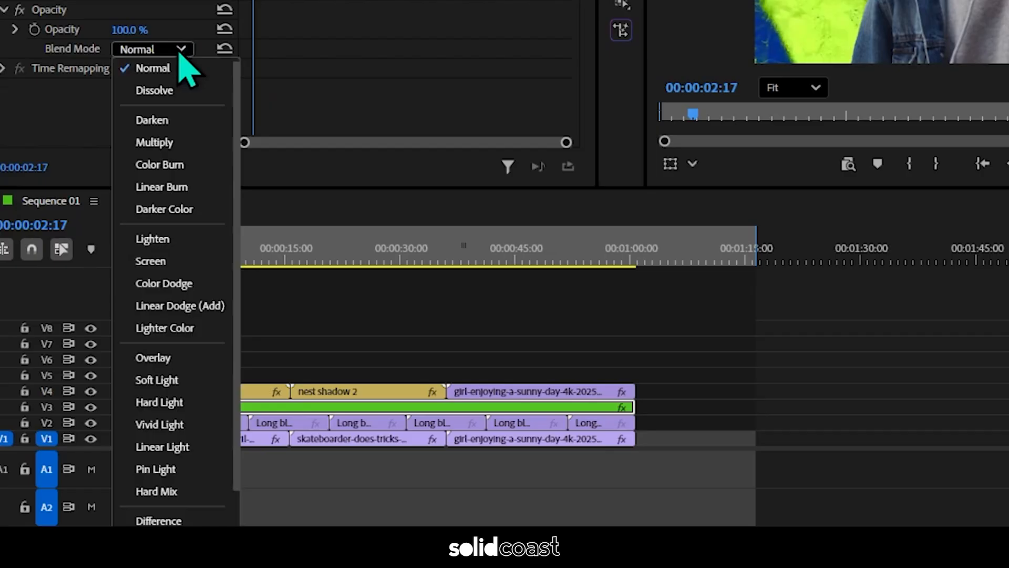
pyautogui.moveTo(187, 520)
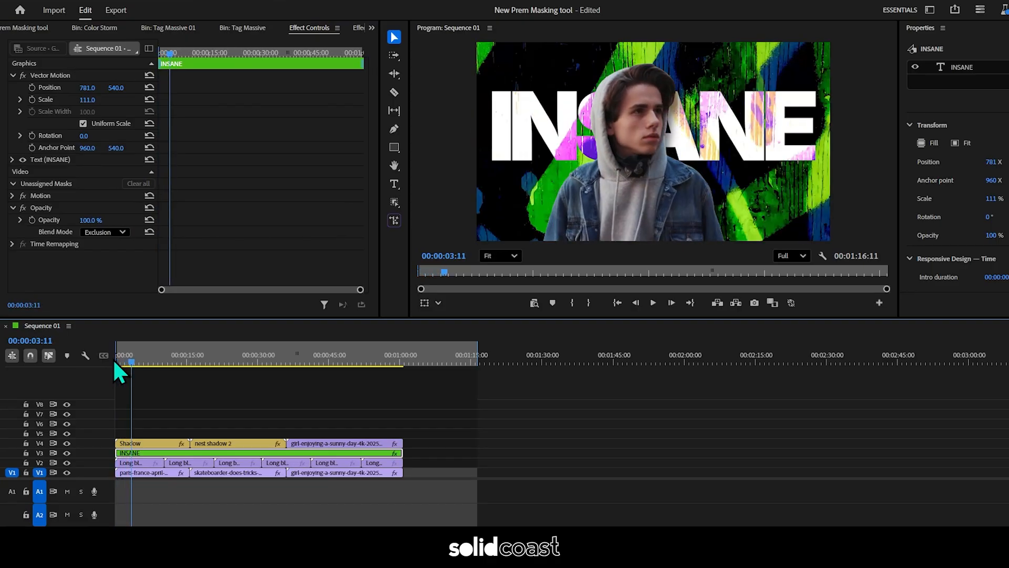
pyautogui.moveTo(127, 380)
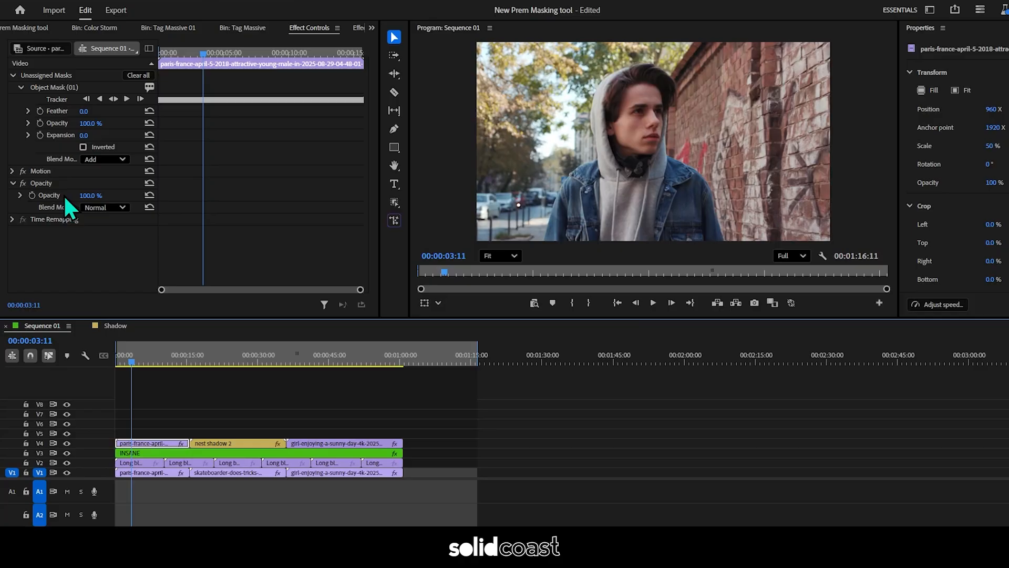
# Set the boy clip's opacity Object Mask to Subtract so pink graffiti fills his silhouette.
pyautogui.press('ctrl+v')
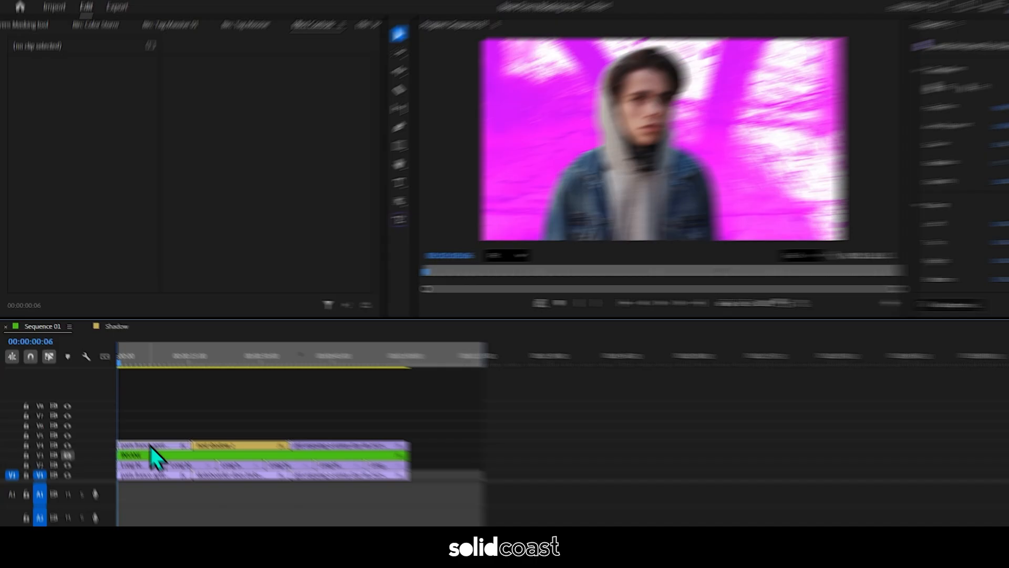
pyautogui.click(128, 263)
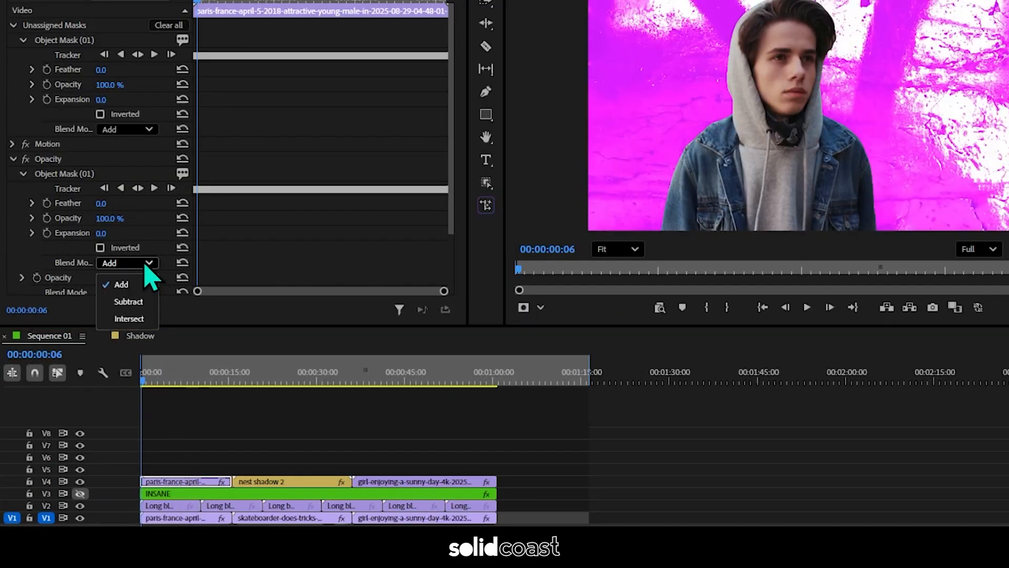
pyautogui.click(128, 302)
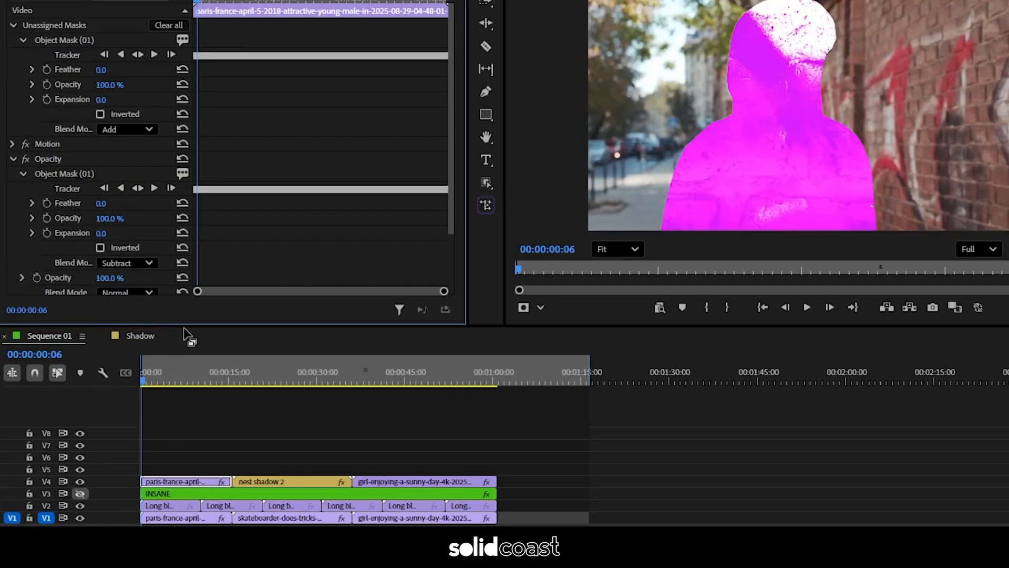